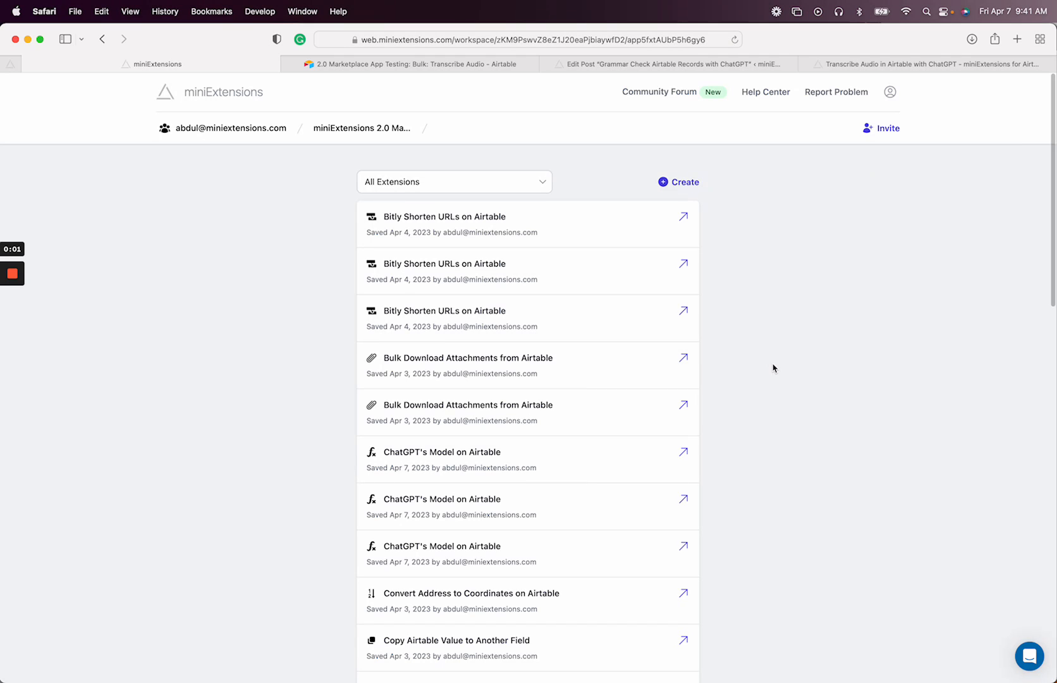
{"action": "mouse_move", "coordinate": [675, 193]}
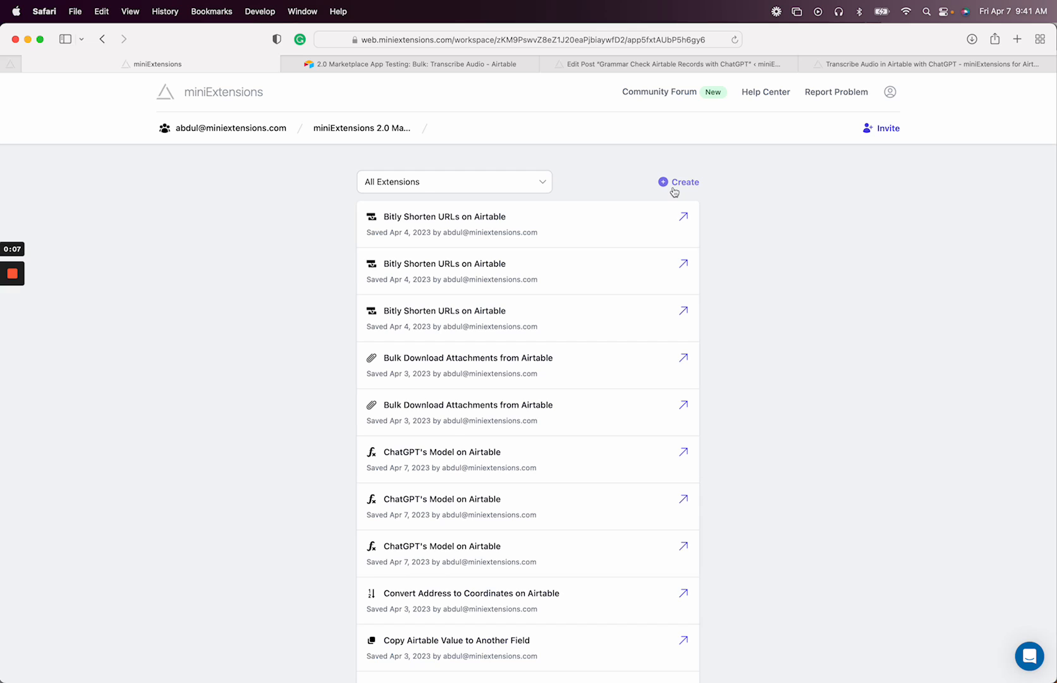
Step: Create a new extension, find Transcribe Audio by searching 'tra' and start it
{"action": "left_click", "coordinate": [679, 183]}
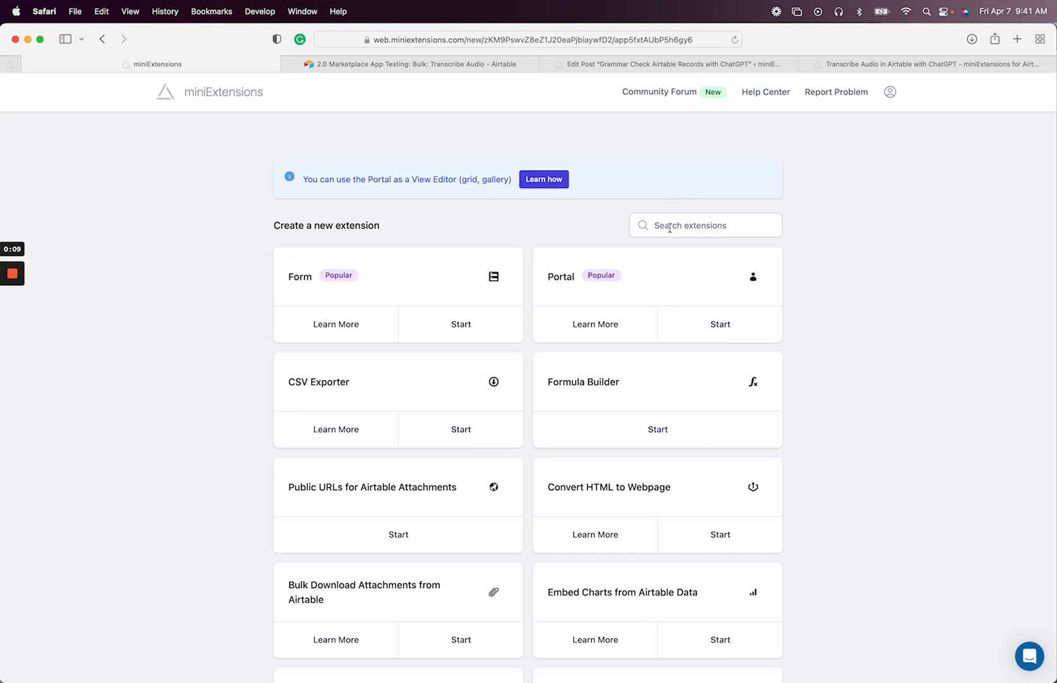
{"action": "left_click", "coordinate": [705, 225]}
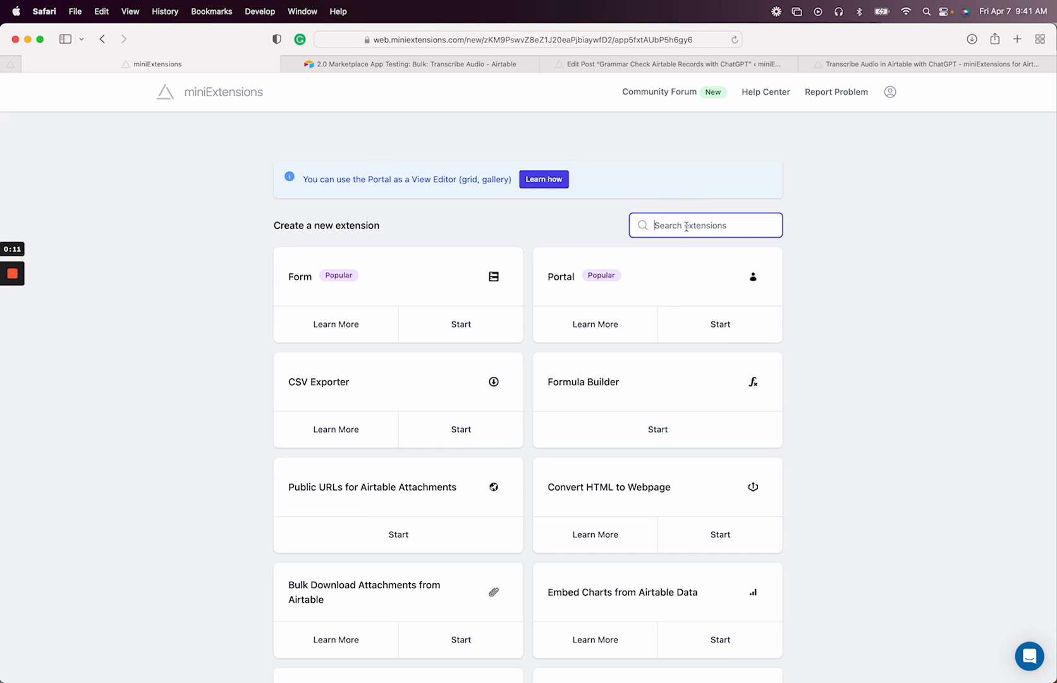
{"action": "type", "text": "tra"}
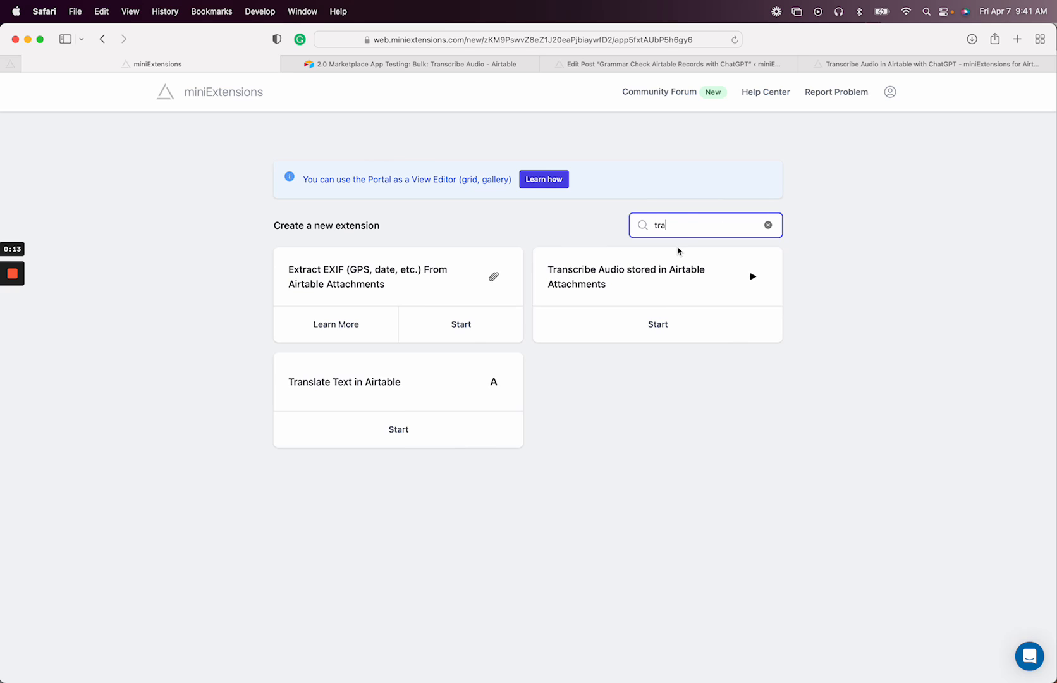
{"action": "left_click", "coordinate": [658, 323]}
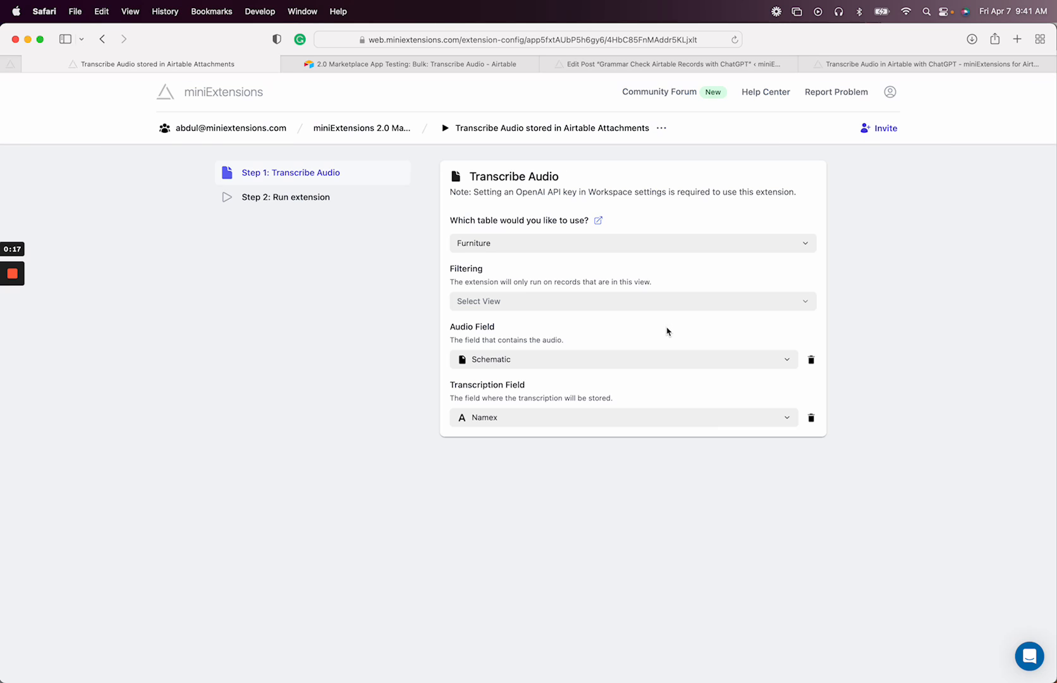
Step: Select the Bulk: Transcribe Audio table as the extension's source table
{"action": "left_click", "coordinate": [631, 243]}
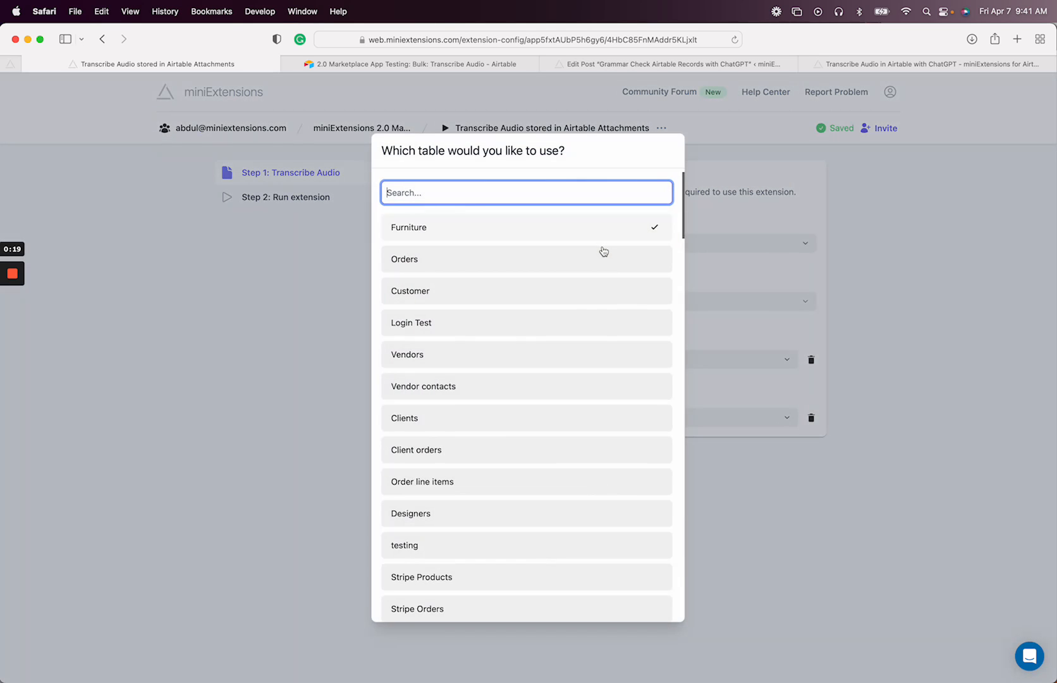
{"action": "type", "text": "gpt"}
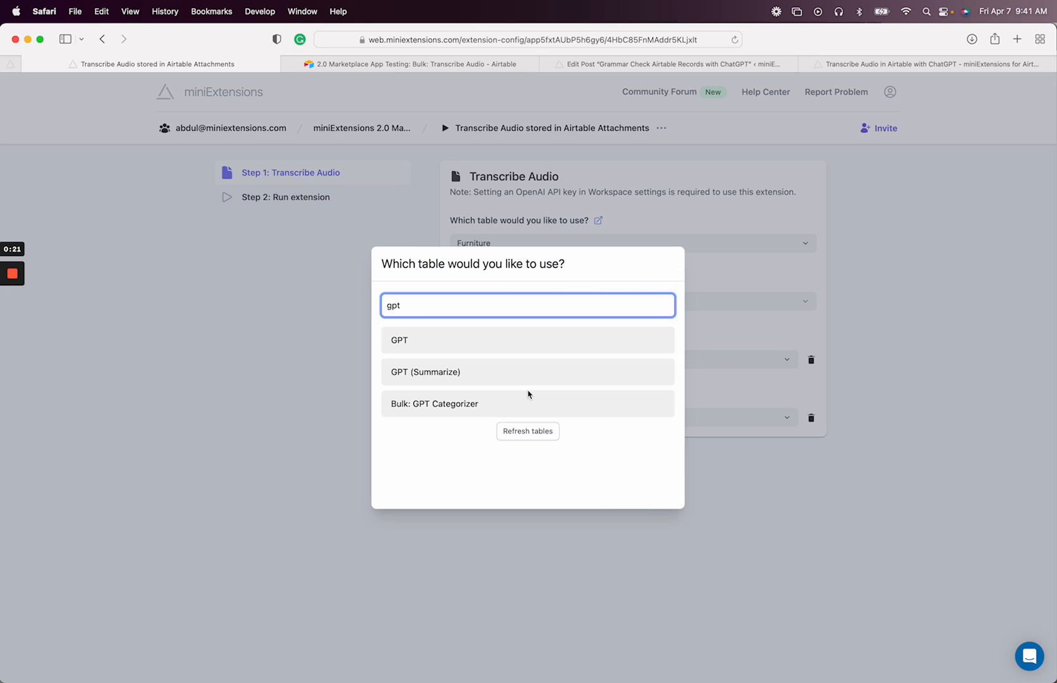
{"action": "type", "text": "au"}
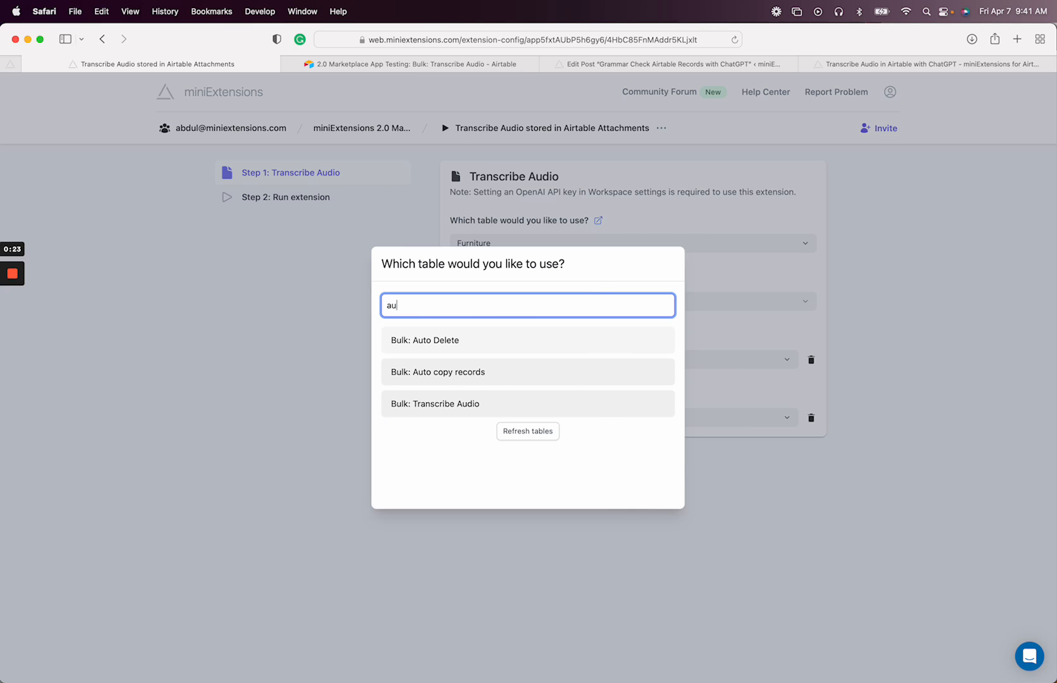
{"action": "left_click", "coordinate": [435, 403]}
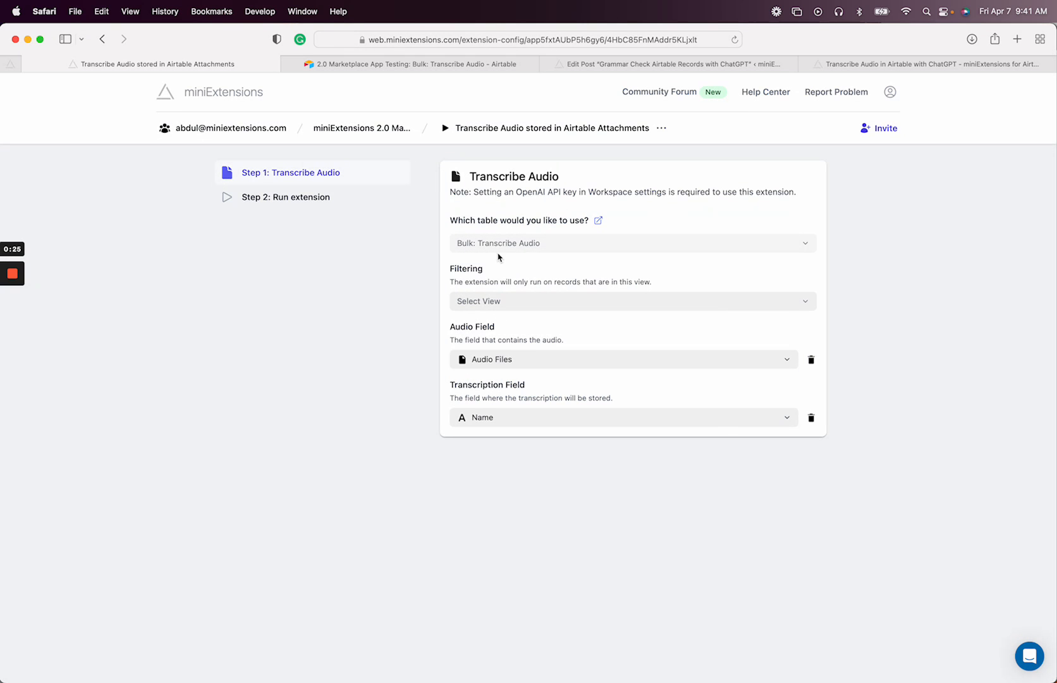
Step: Map Audio Files and Text fields, run the extension and check the transcription in Airtable record 1
{"action": "left_click", "coordinate": [633, 243]}
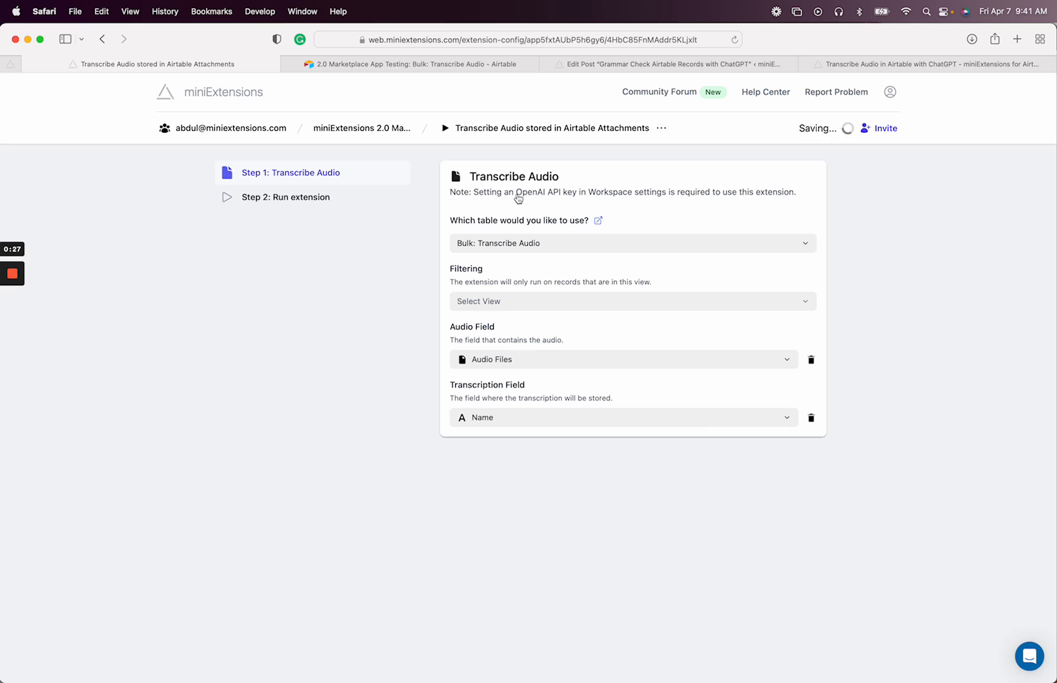
{"action": "left_click", "coordinate": [890, 93]}
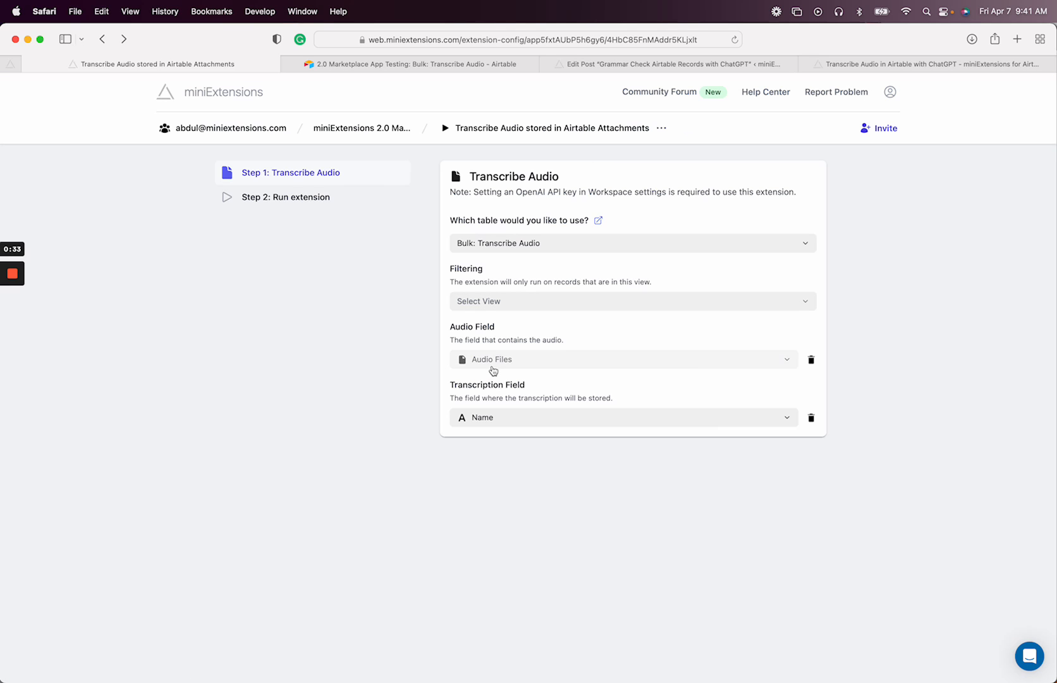
{"action": "mouse_move", "coordinate": [498, 425]}
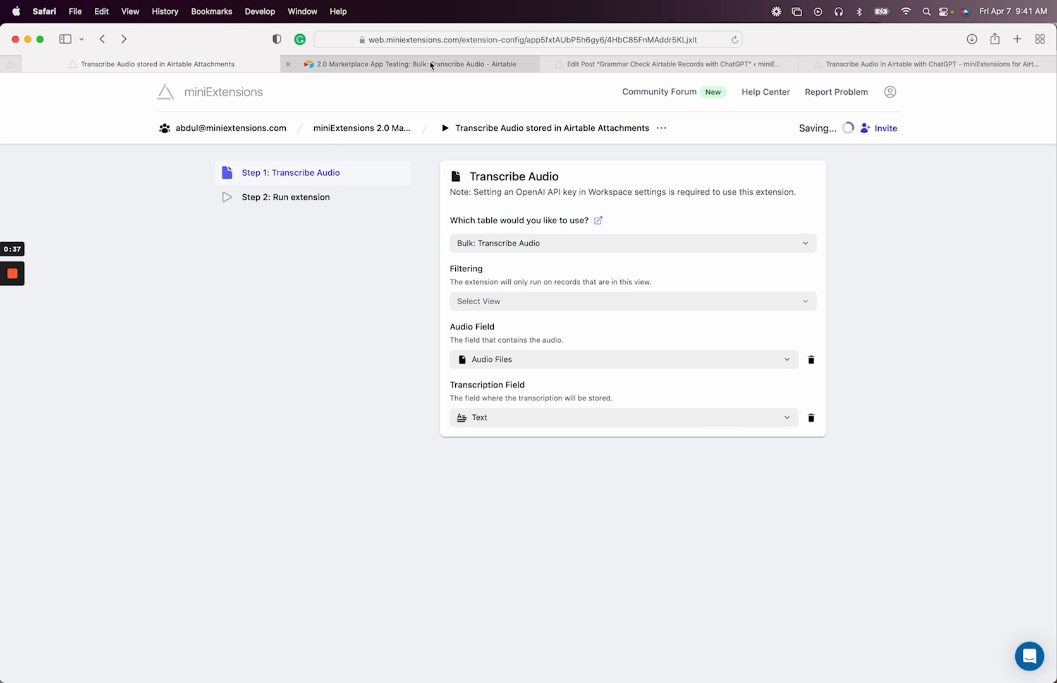
{"action": "left_click", "coordinate": [410, 64]}
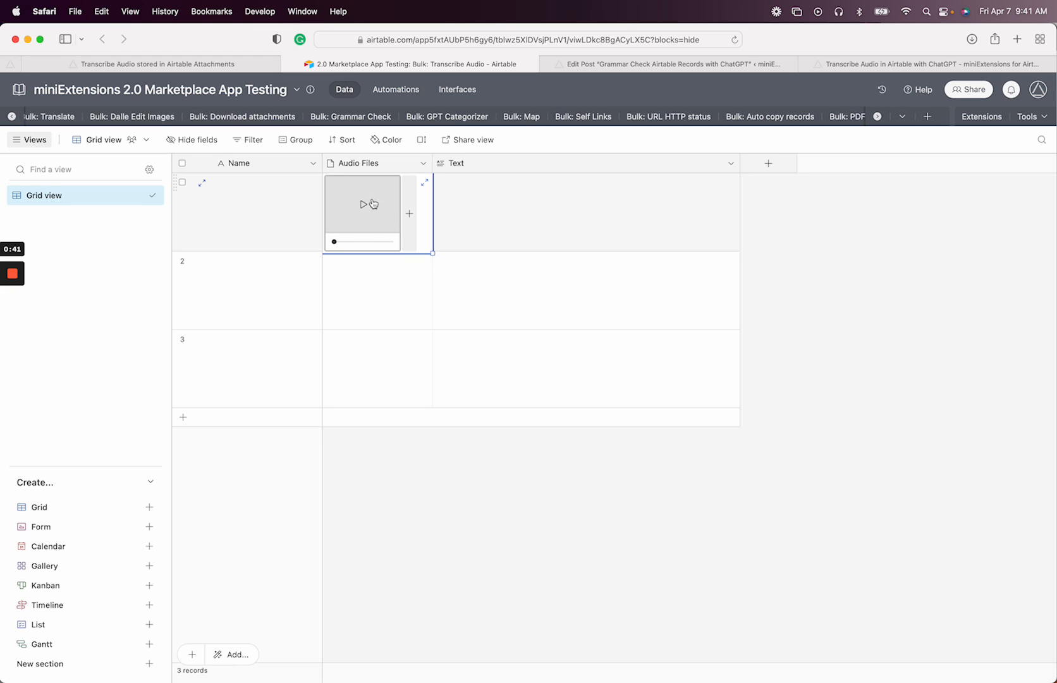
{"action": "mouse_move", "coordinate": [350, 116]}
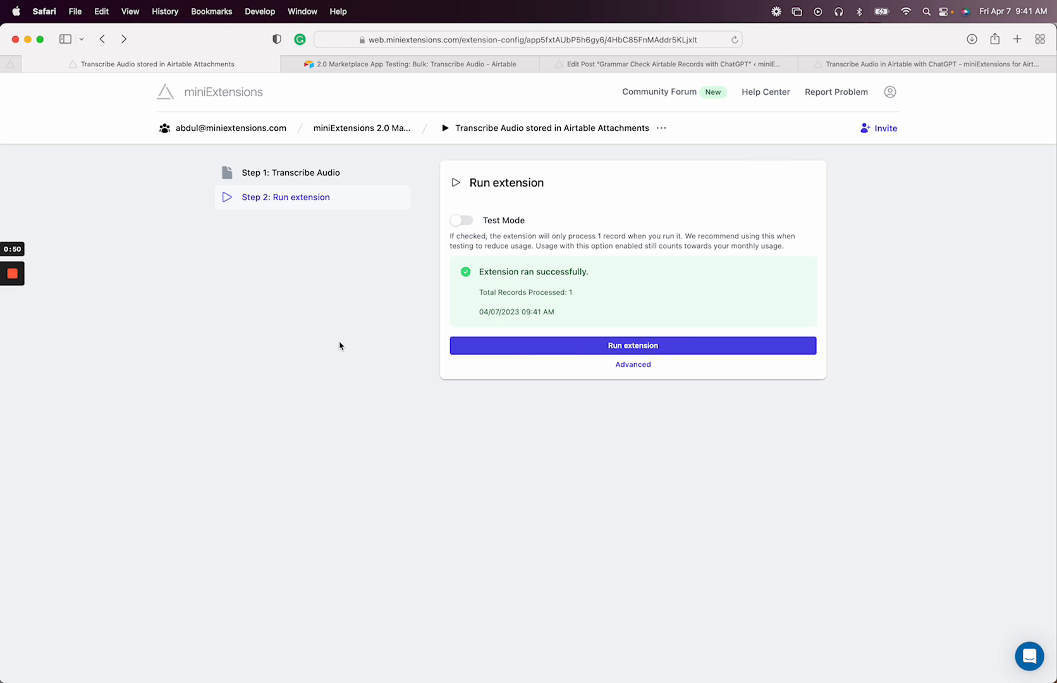
{"action": "left_click", "coordinate": [410, 64]}
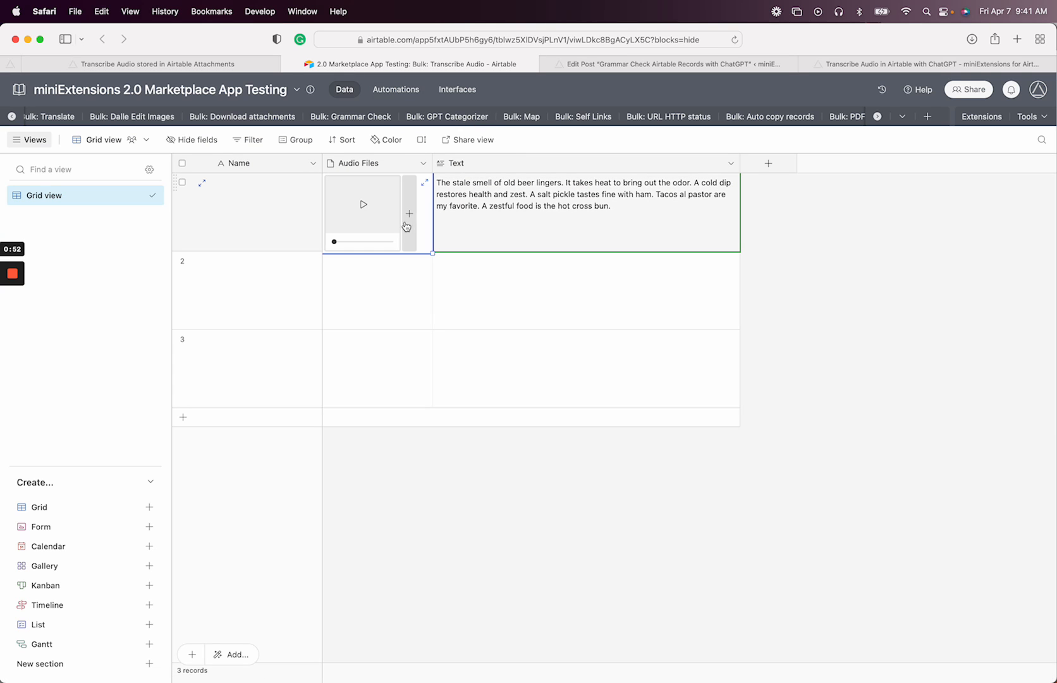